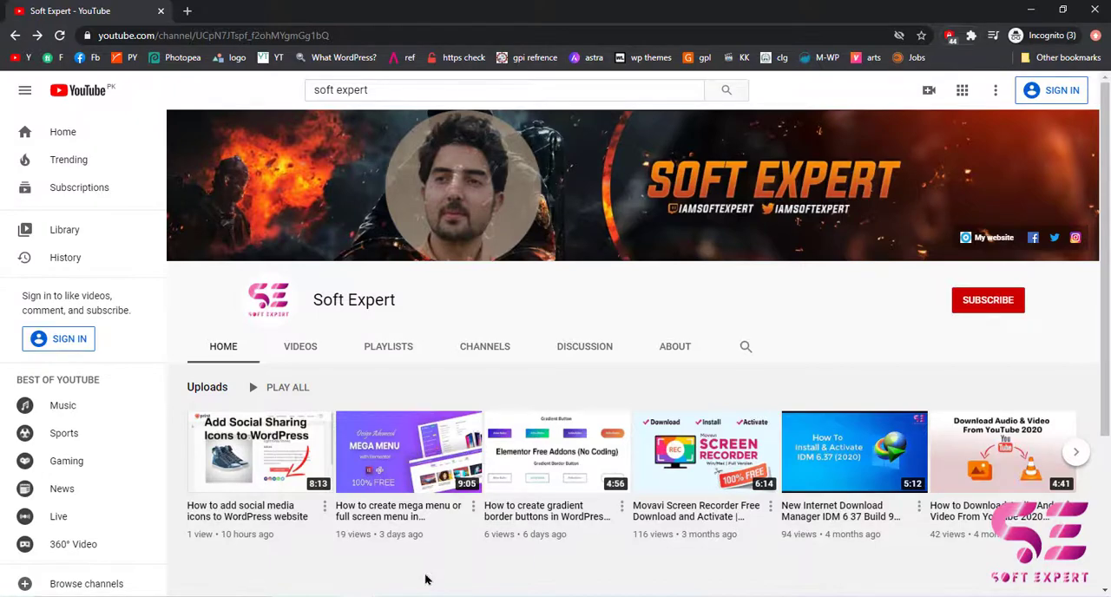
{"action": "mouse_move", "coordinate": [297, 542]}
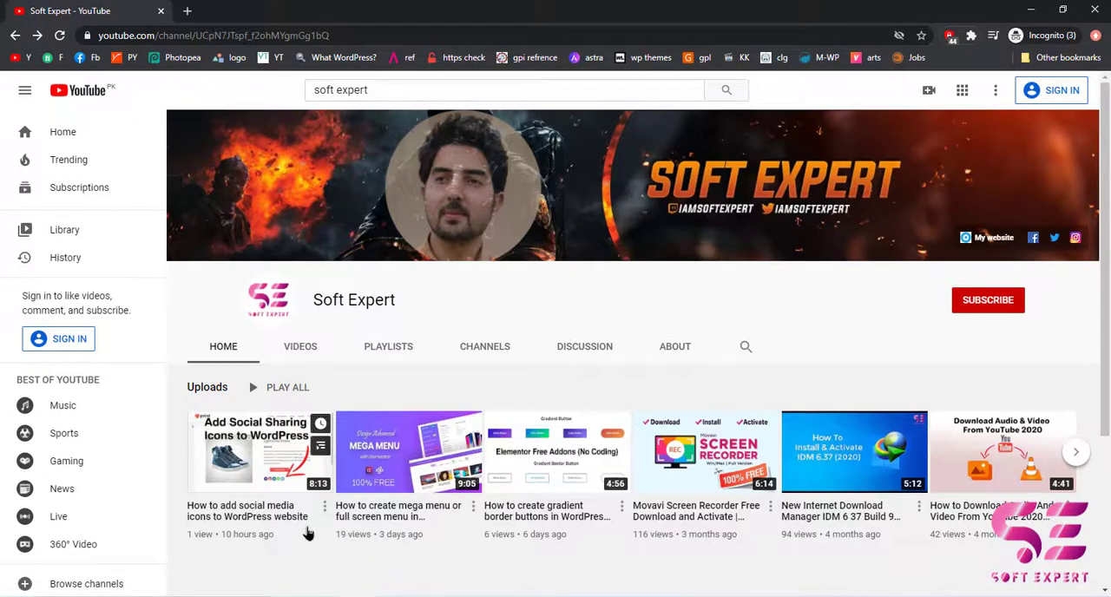
{"action": "mouse_move", "coordinate": [387, 523]}
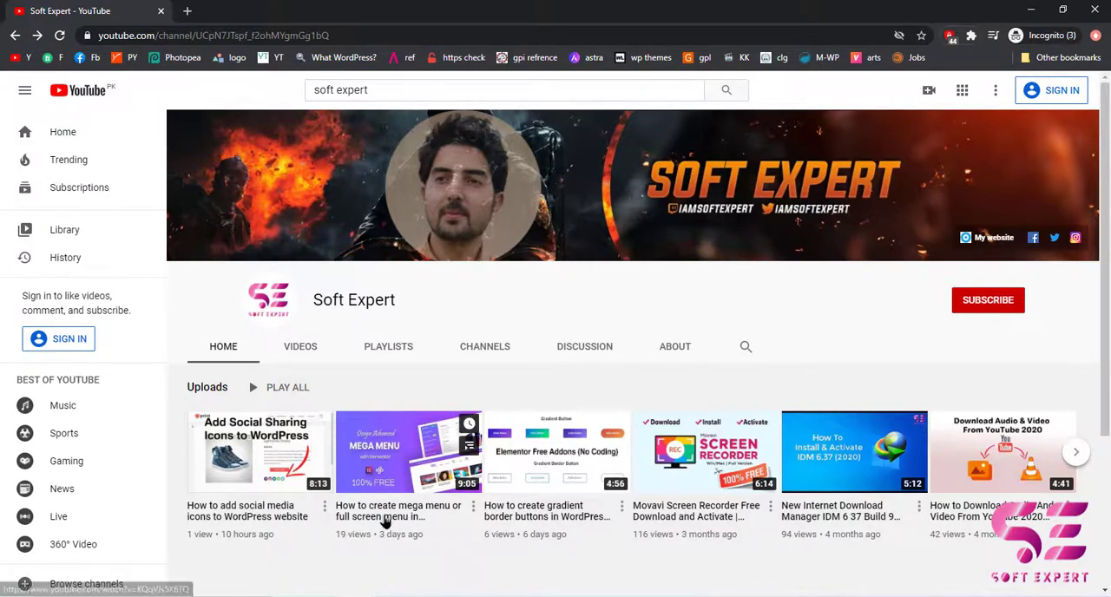
- Open the Soft Expert 'How to create mega menu' video and pause it near the start
{"action": "left_click", "coordinate": [407, 451]}
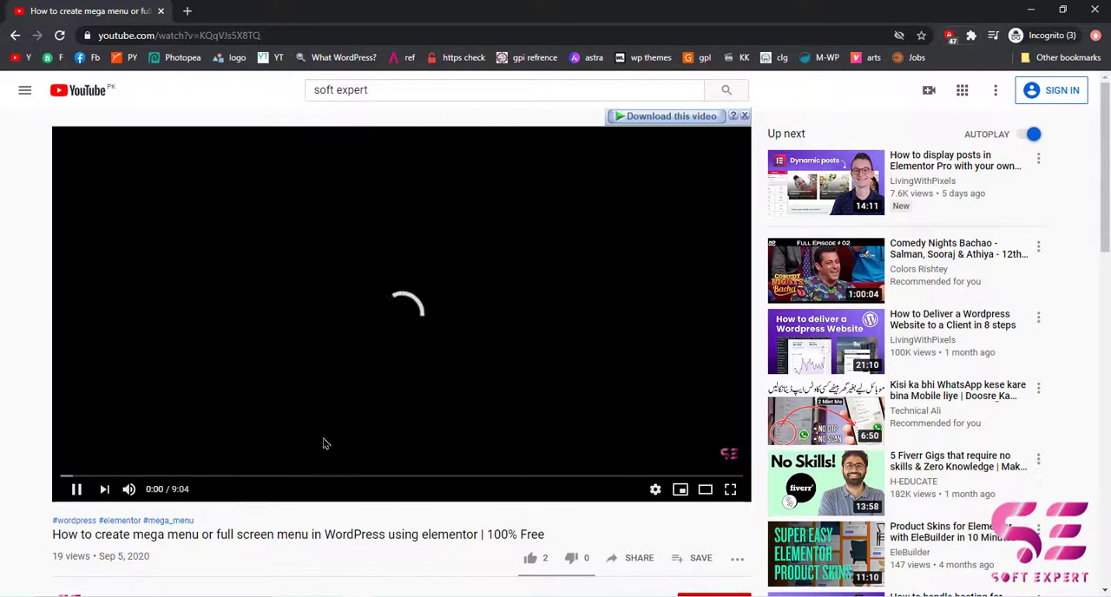
{"action": "mouse_move", "coordinate": [252, 376]}
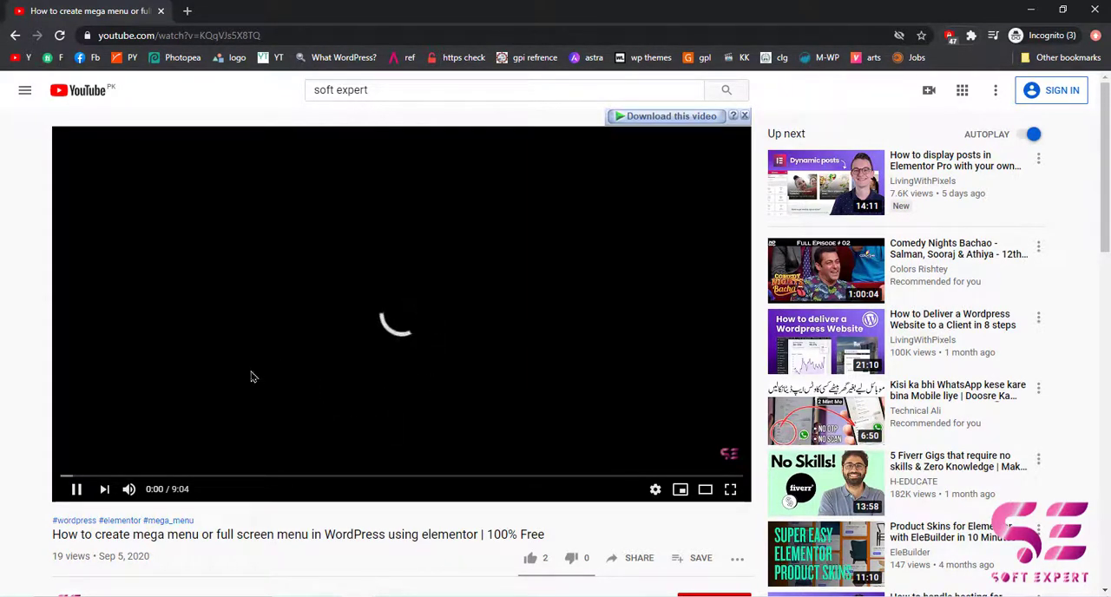
{"action": "mouse_move", "coordinate": [76, 494]}
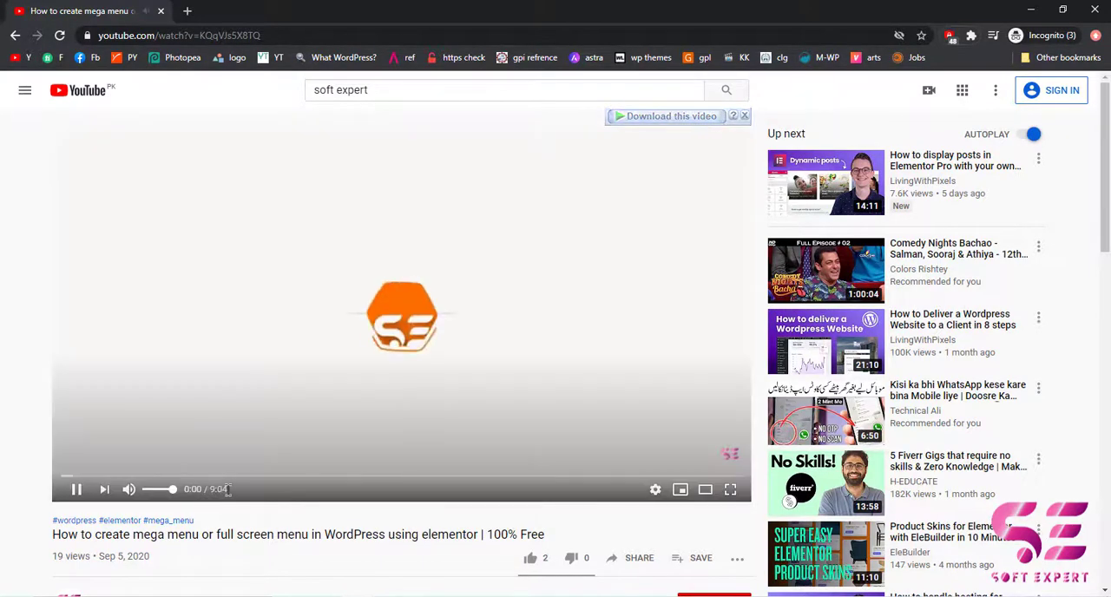
{"action": "left_click", "coordinate": [75, 489]}
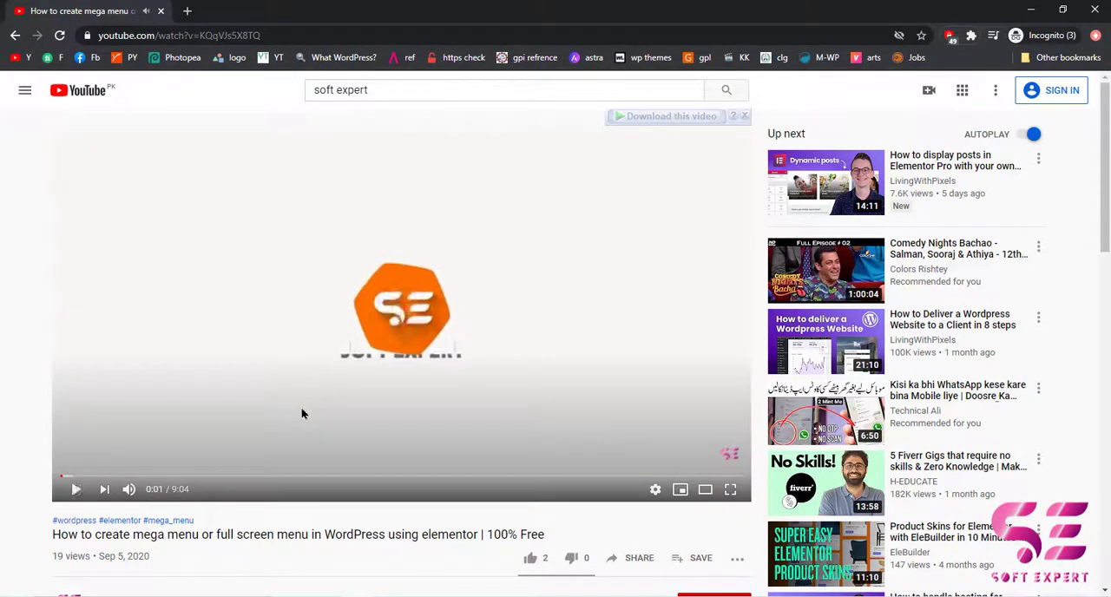
{"action": "mouse_move", "coordinate": [281, 403]}
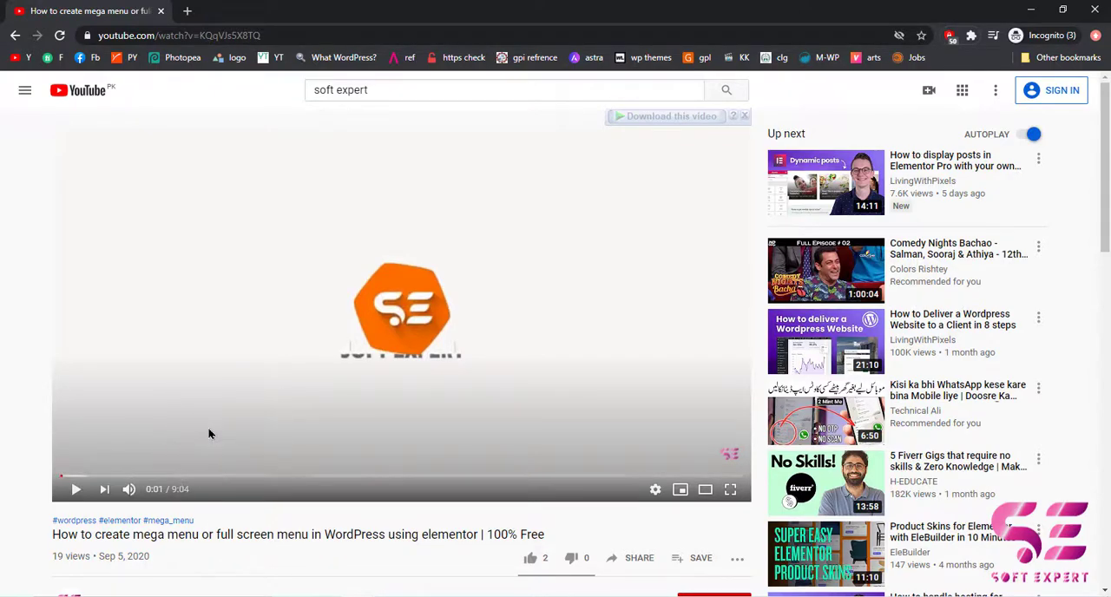
{"action": "mouse_move", "coordinate": [255, 481]}
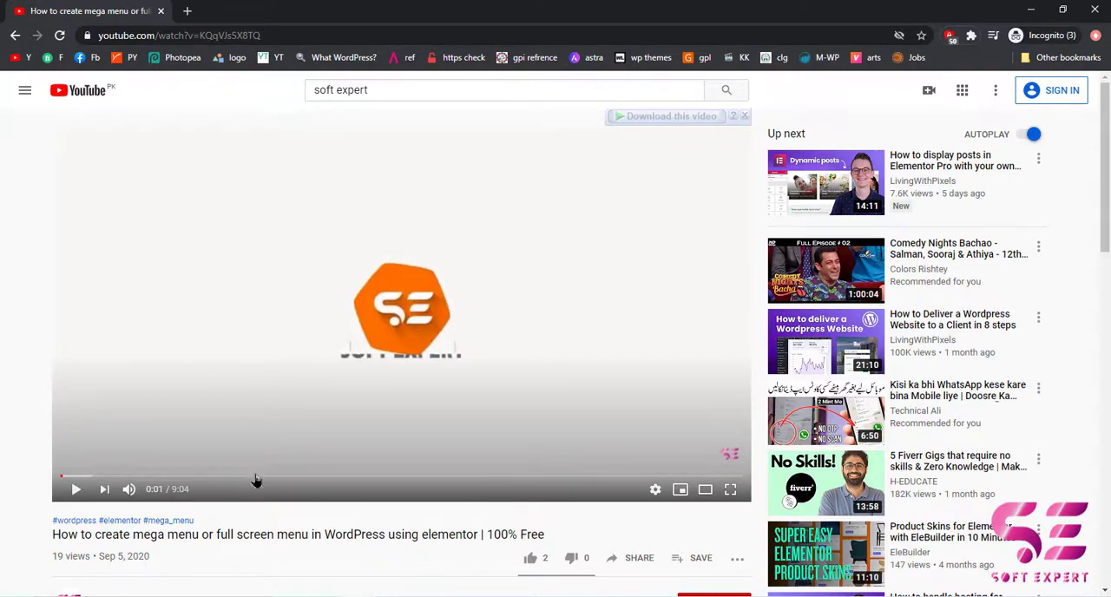
{"action": "mouse_move", "coordinate": [291, 402]}
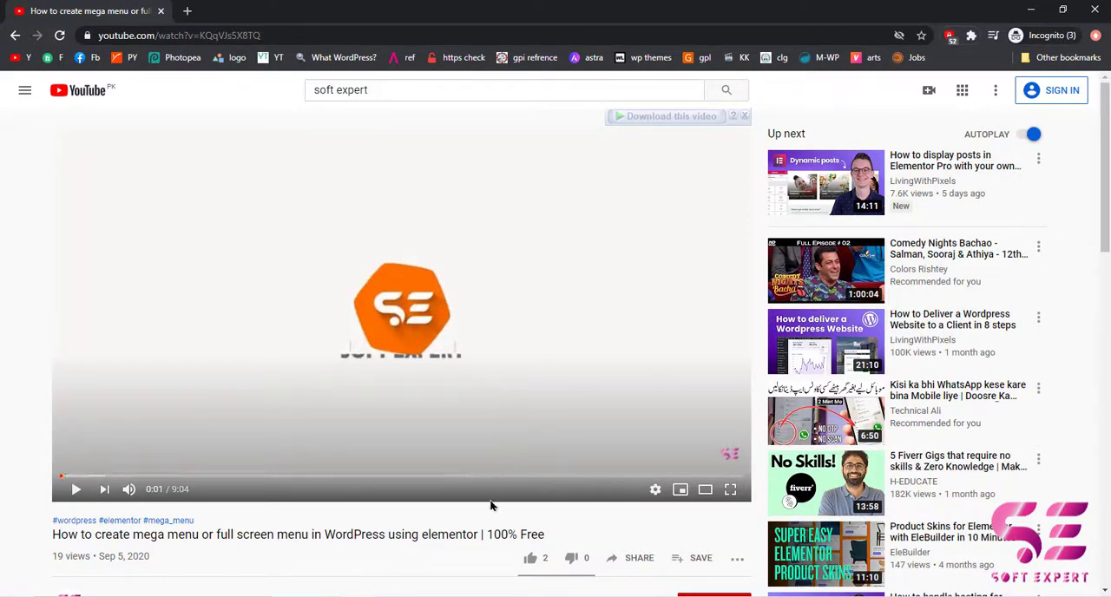
{"action": "mouse_move", "coordinate": [261, 323]}
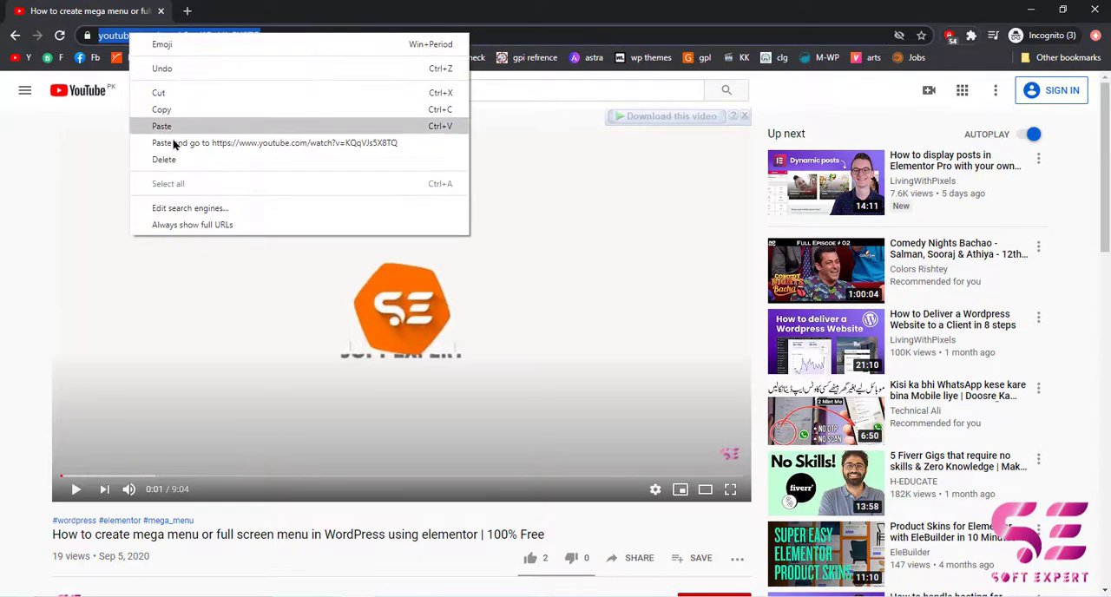
- Copy the video link, then search for YouTube cutter sites in a new tab
{"action": "left_click", "coordinate": [162, 125]}
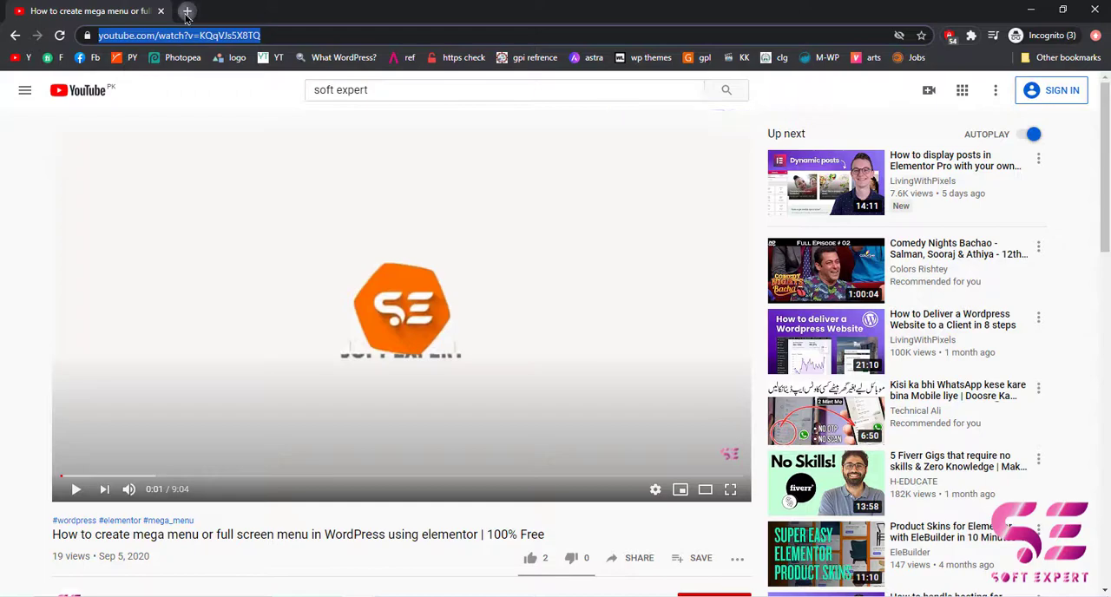
{"action": "left_click", "coordinate": [186, 12]}
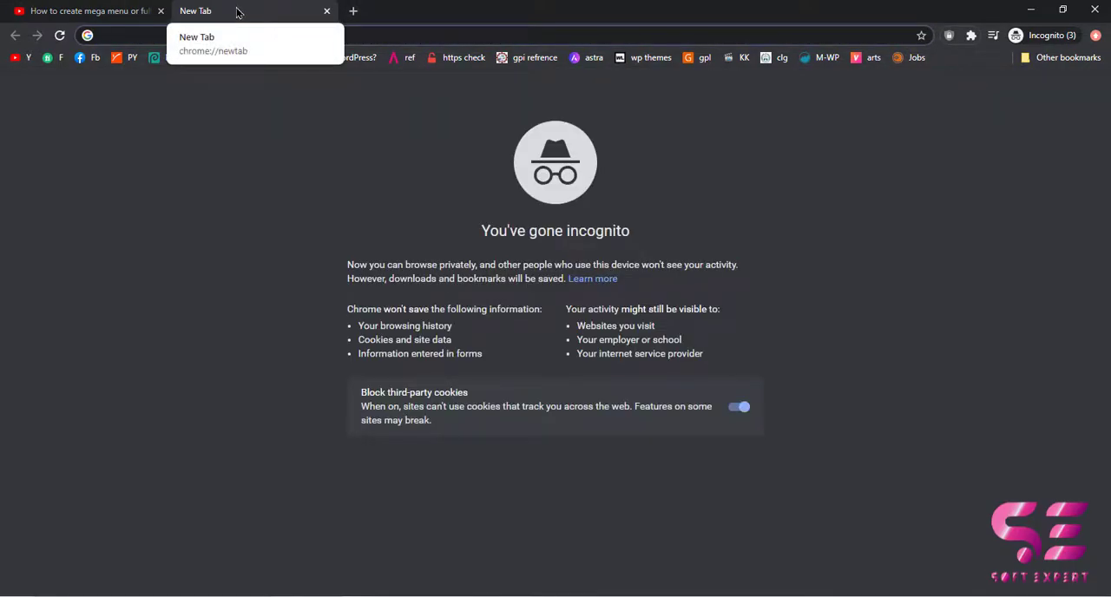
{"action": "type", "text": "youtube.com"}
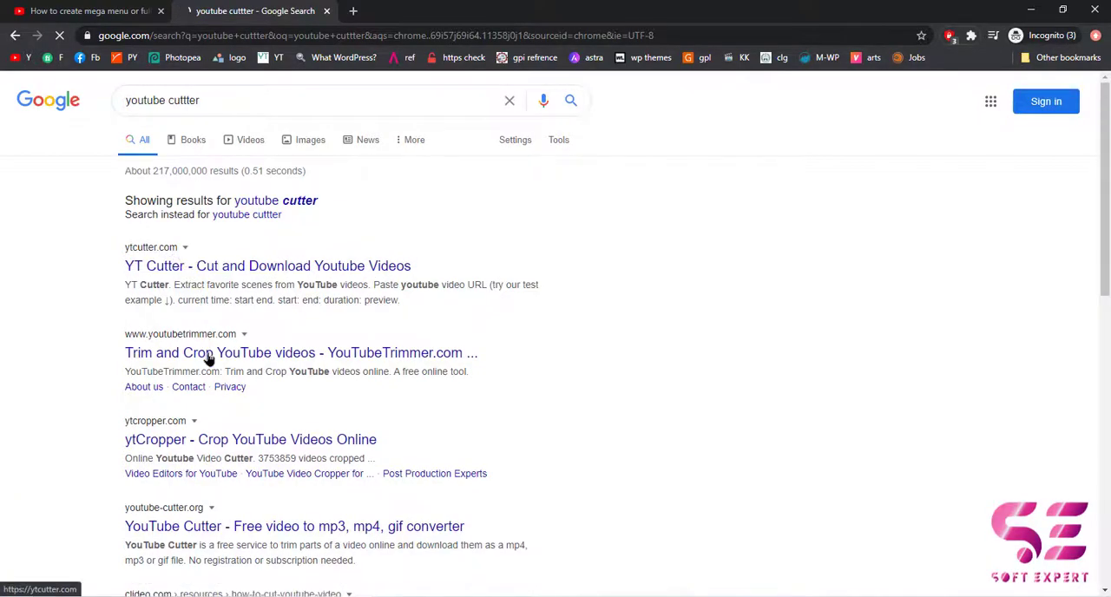
{"action": "scroll", "scroll_direction": "down", "scroll_amount": 3}
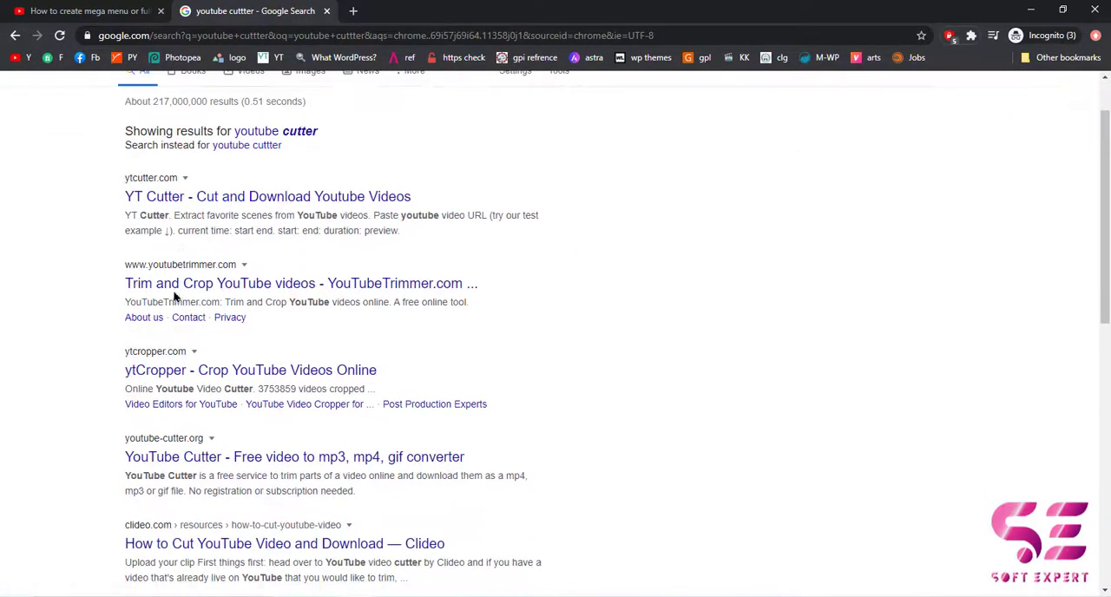
{"action": "mouse_move", "coordinate": [294, 457]}
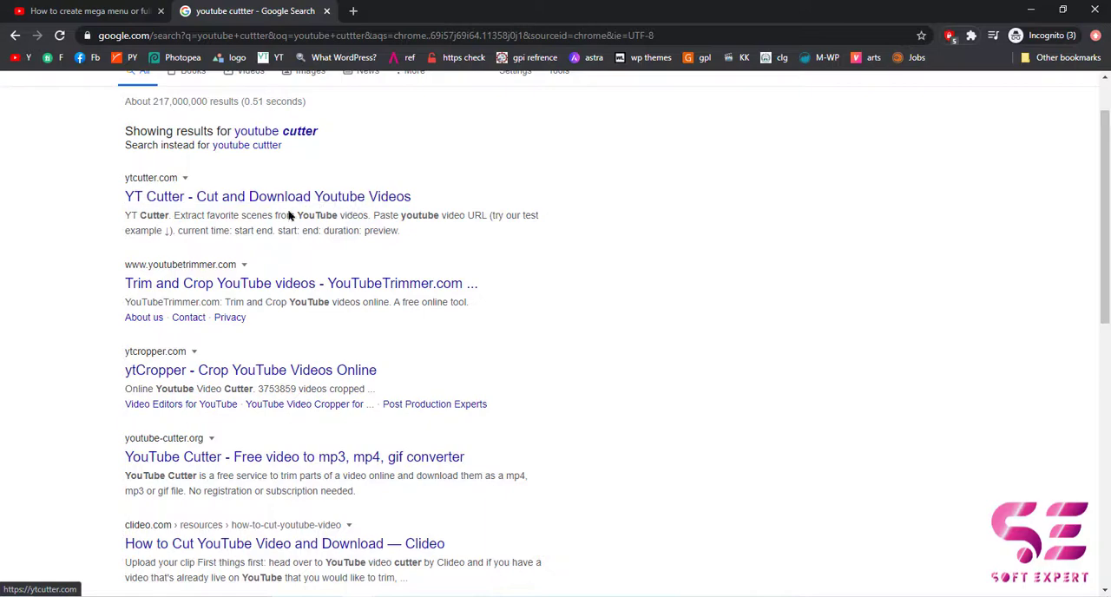
{"action": "mouse_move", "coordinate": [250, 467]}
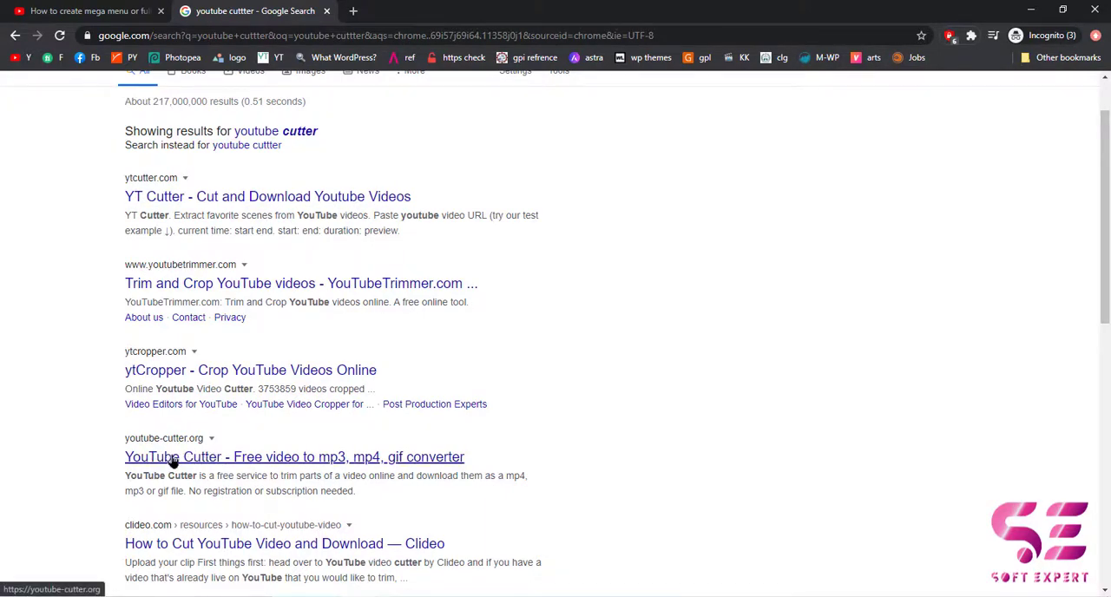
{"action": "mouse_move", "coordinate": [248, 467]}
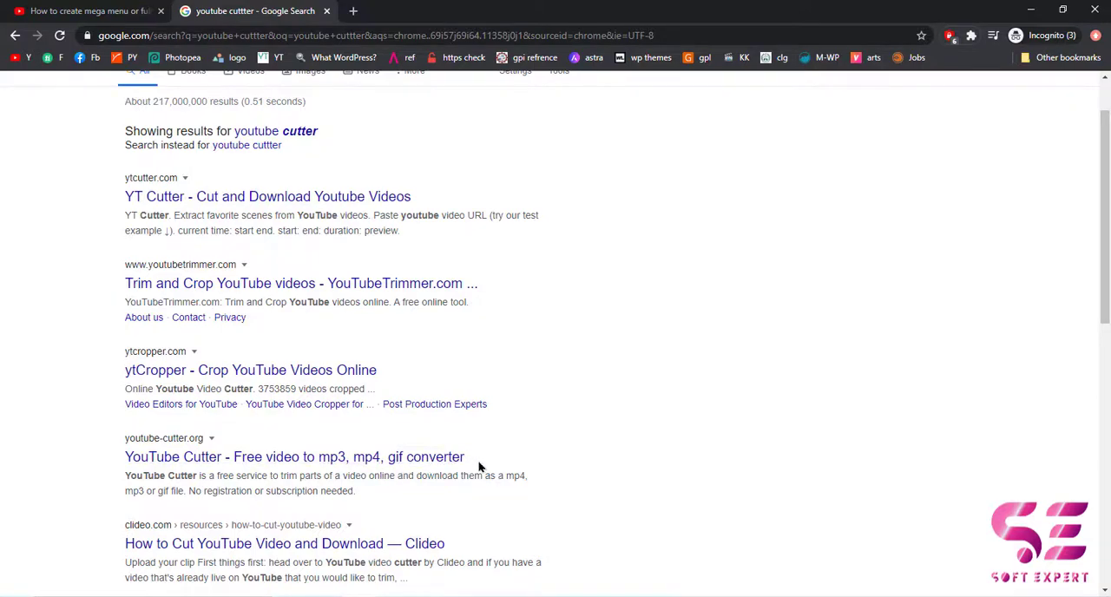
{"action": "mouse_move", "coordinate": [200, 265]}
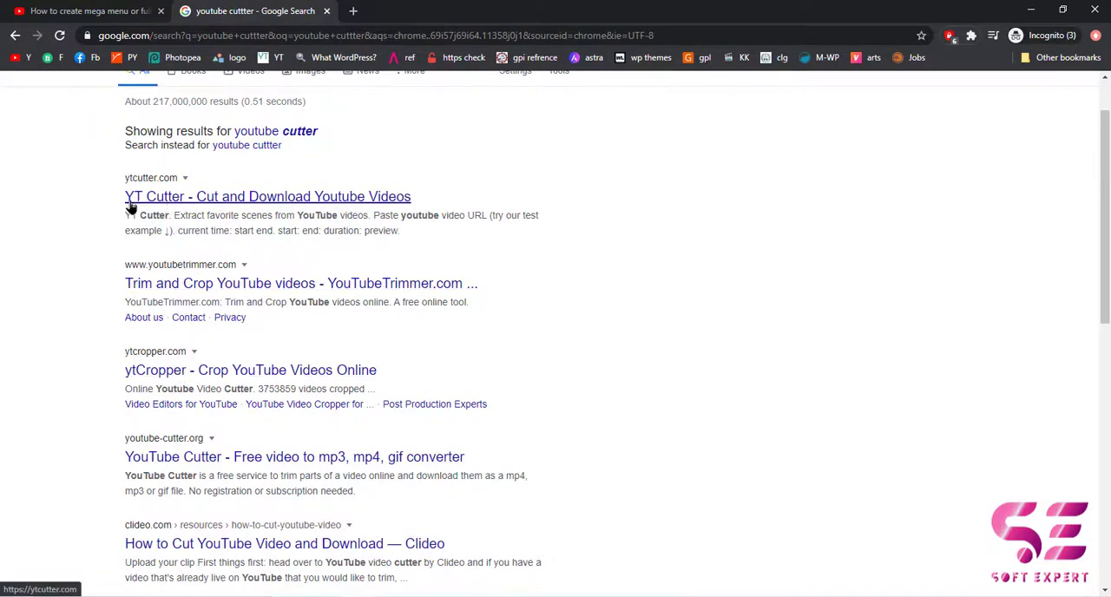
{"action": "mouse_move", "coordinate": [254, 196]}
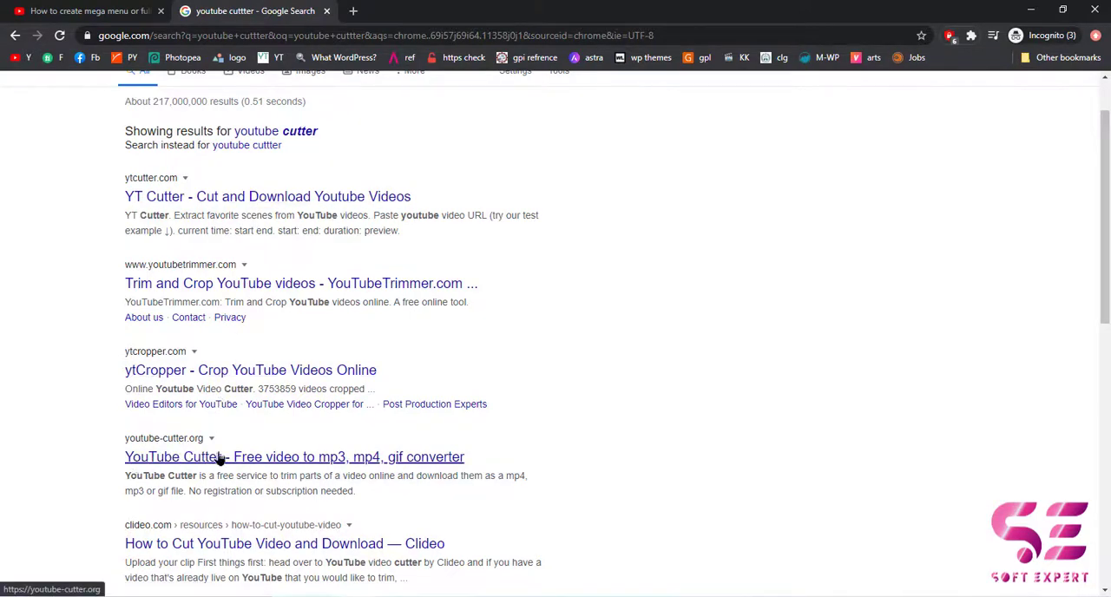
{"action": "mouse_move", "coordinate": [240, 460]}
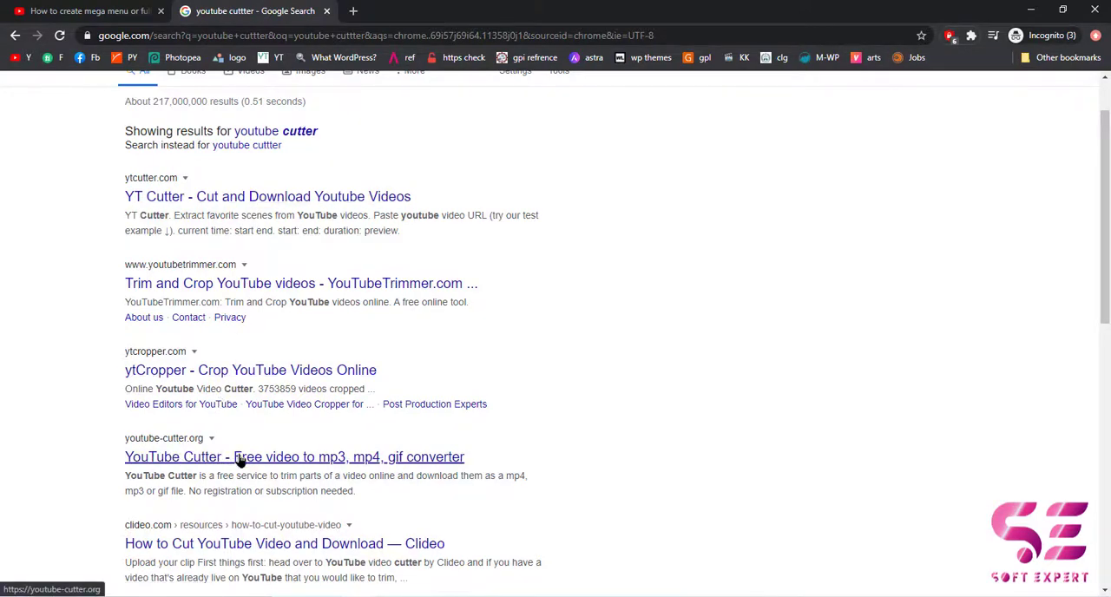
{"action": "mouse_move", "coordinate": [275, 316]}
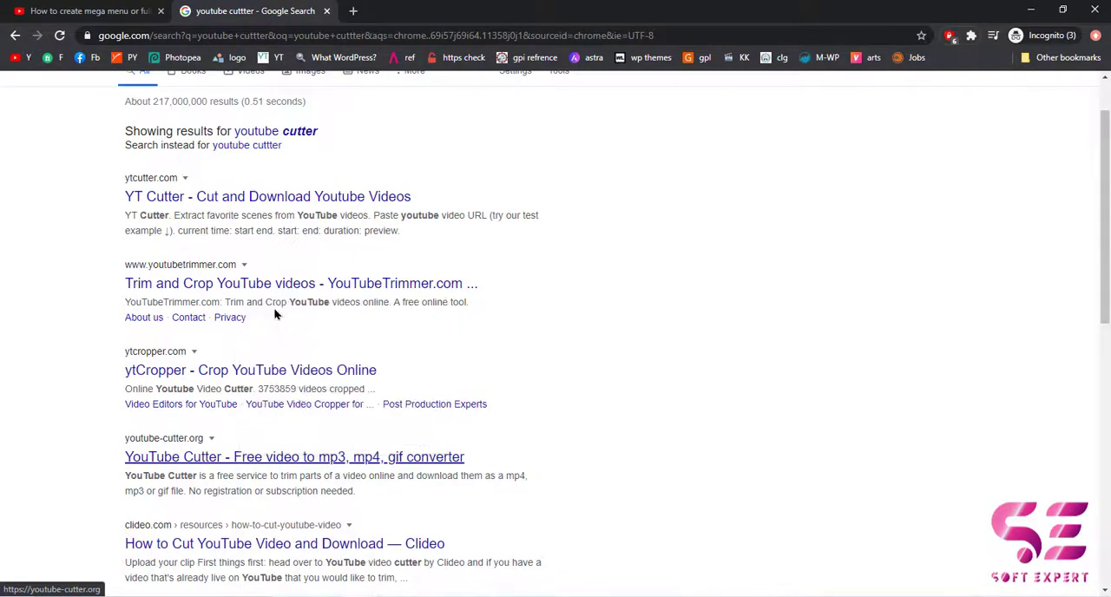
- Open YouTube Cutter and load the pasted link watch?v=KQqVJs5X8TQ into the cutter
{"action": "left_click", "coordinate": [306, 457]}
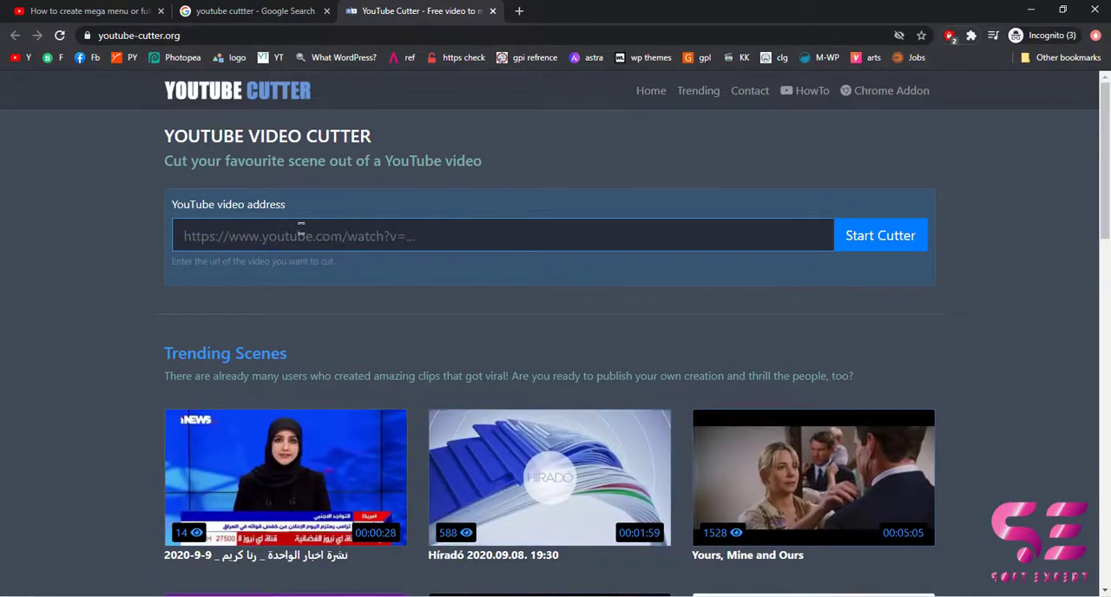
{"action": "type", "text": "https://www.youtube.com/watch?v=KQqVJs5X8TQ"}
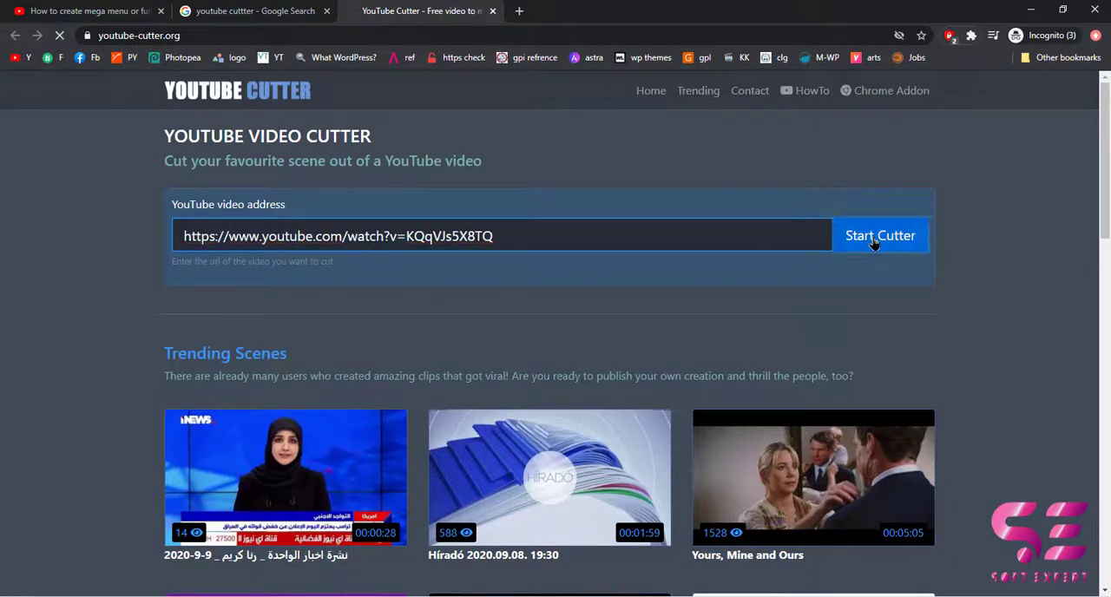
{"action": "left_click", "coordinate": [880, 235]}
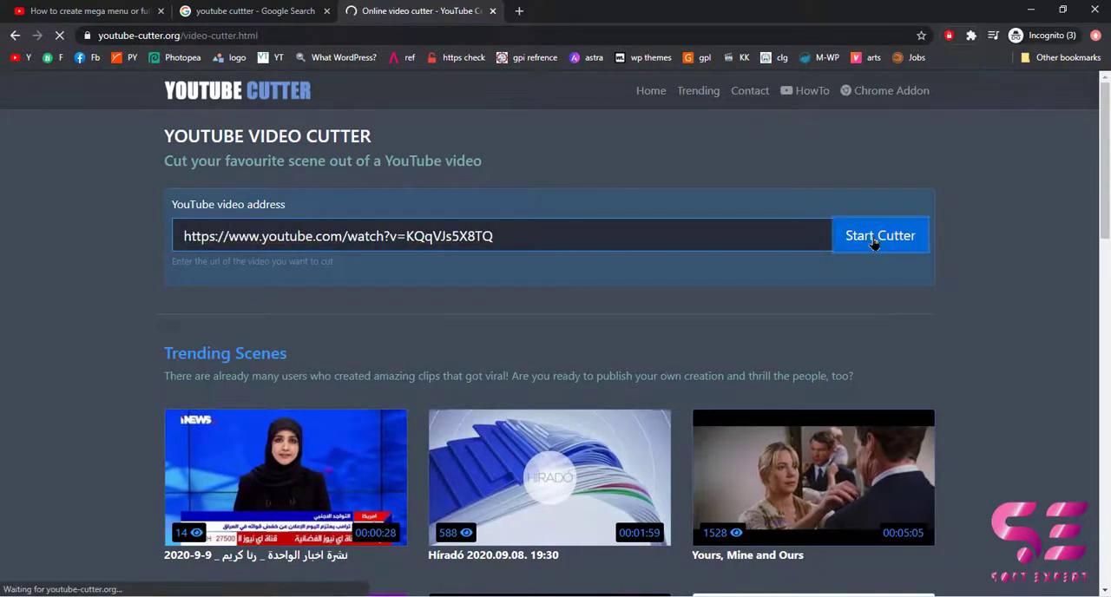
{"action": "left_click", "coordinate": [880, 235]}
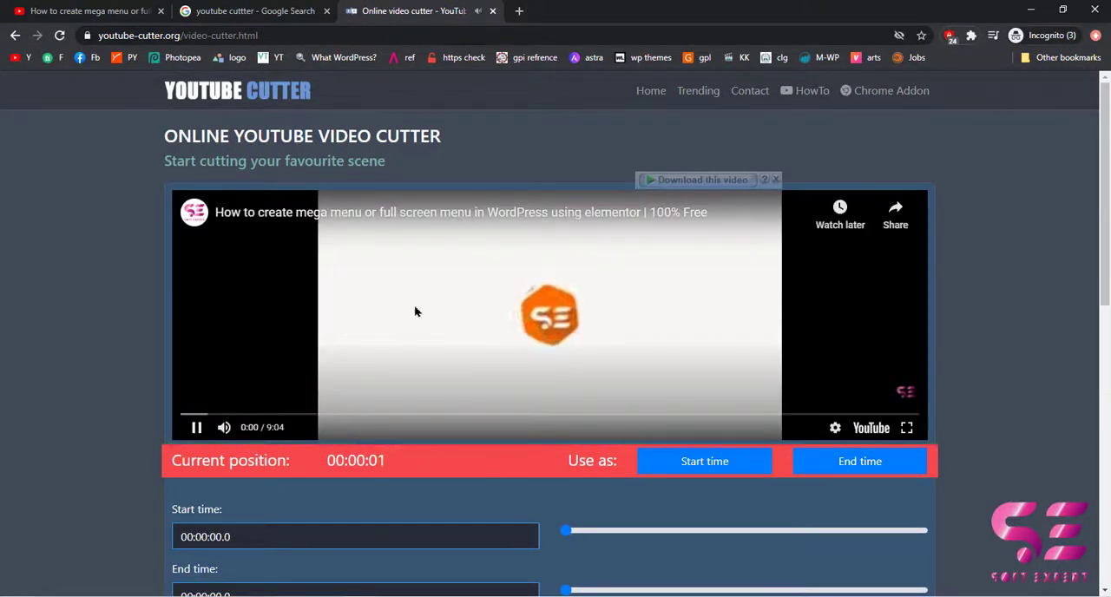
{"action": "left_click", "coordinate": [82, 11]}
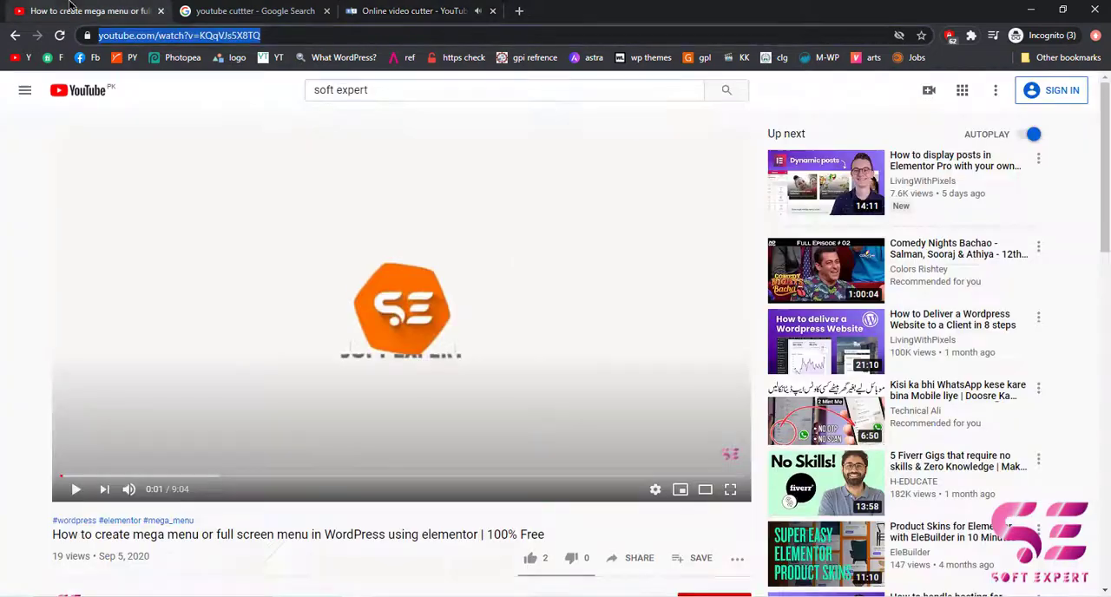
{"action": "left_click", "coordinate": [421, 11]}
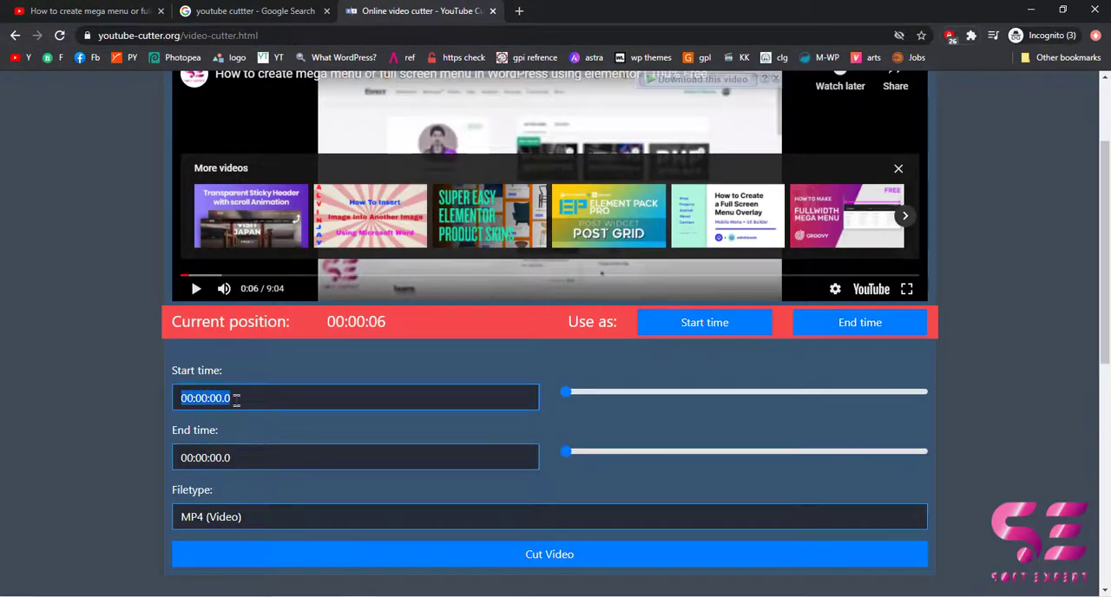
- Set the clip from 1:21.5 to 5:10.5, keep MP4 video, and start cutting
{"action": "left_click", "coordinate": [355, 457]}
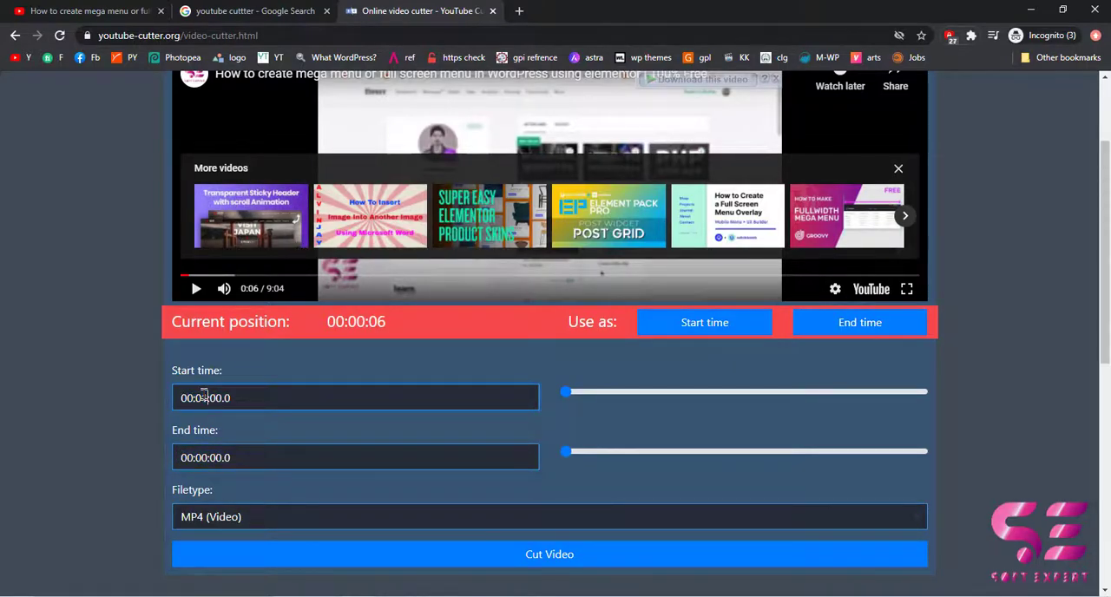
{"action": "left_click_drag", "start_coordinate": [565, 390], "coordinate": [604, 391]}
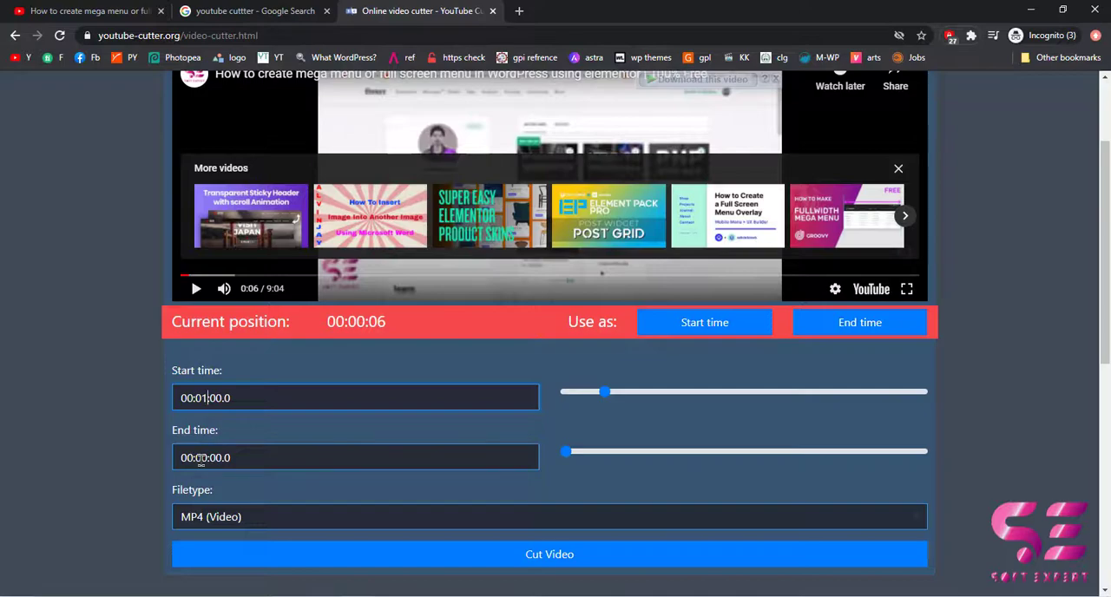
{"action": "left_click_drag", "start_coordinate": [565, 450], "coordinate": [762, 450]}
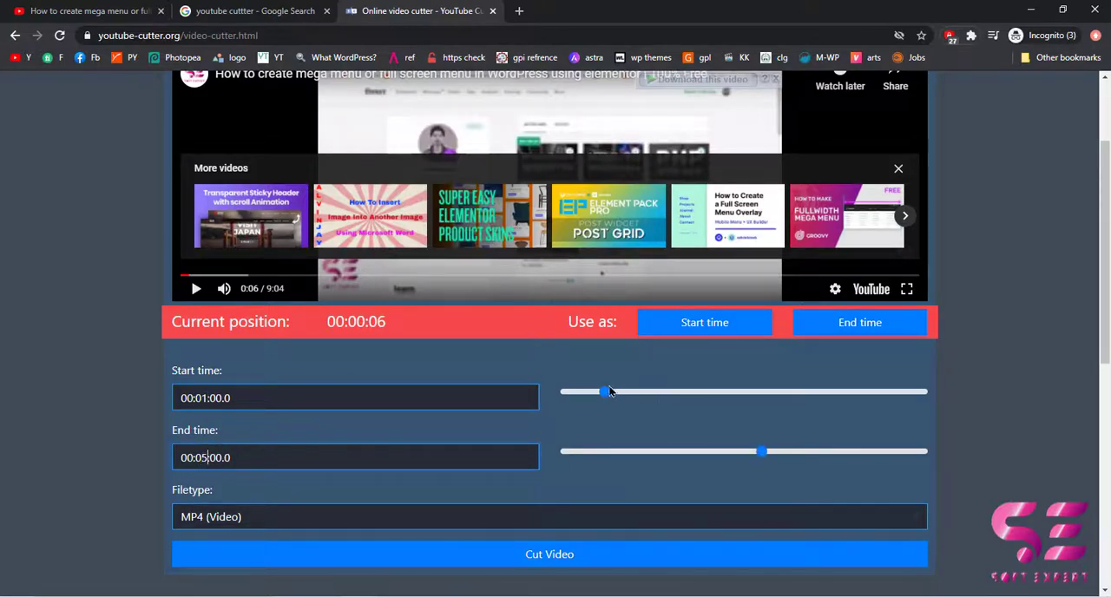
{"action": "mouse_move", "coordinate": [605, 401]}
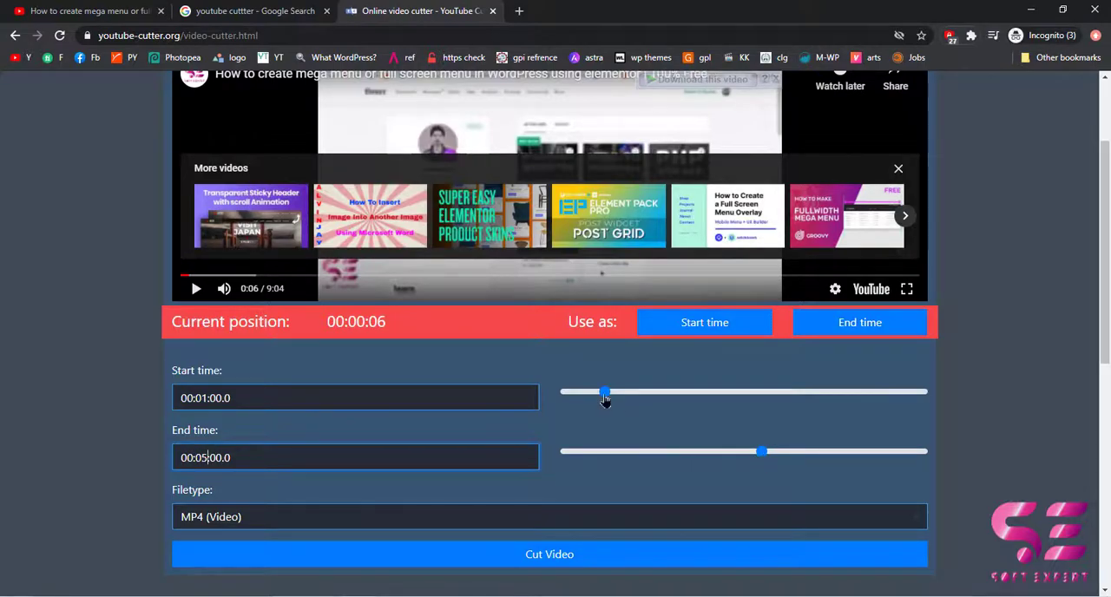
{"action": "left_click_drag", "start_coordinate": [605, 392], "coordinate": [610, 391]}
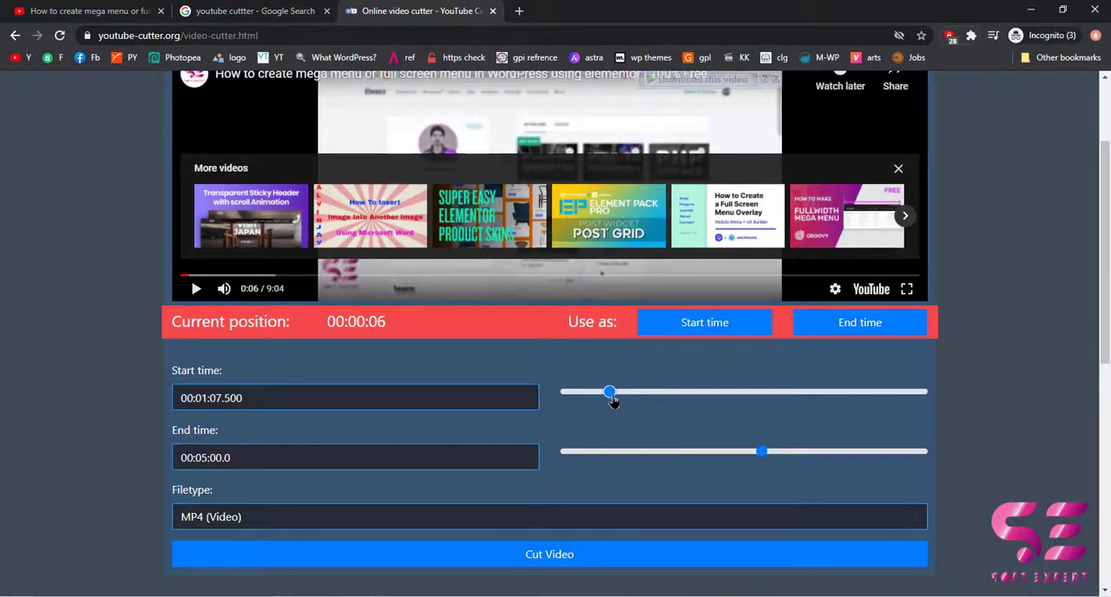
{"action": "left_click_drag", "start_coordinate": [610, 392], "coordinate": [615, 391]}
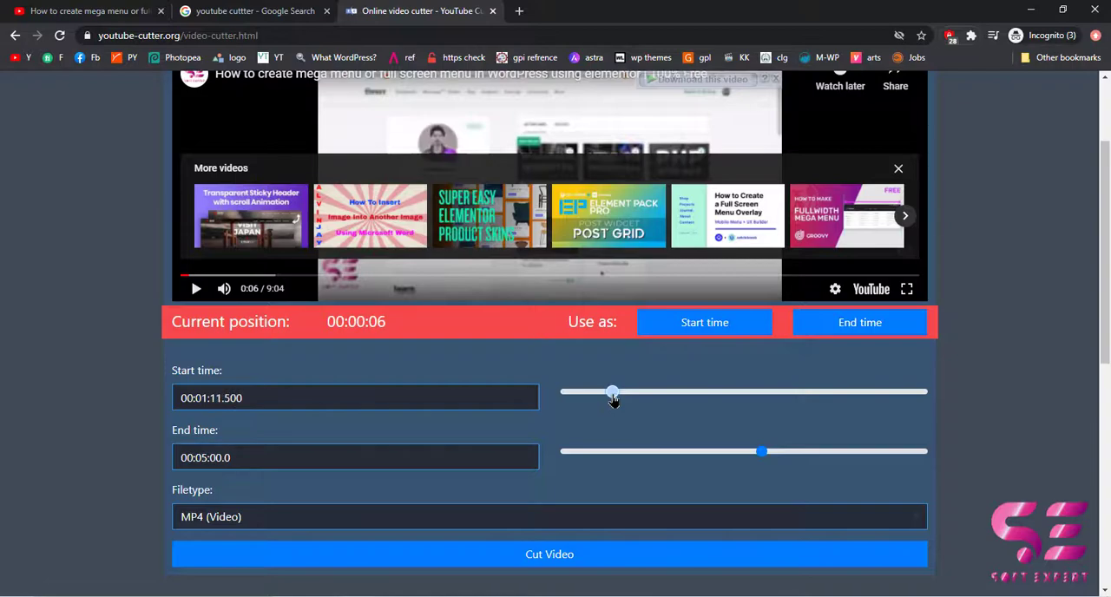
{"action": "left_click_drag", "start_coordinate": [614, 391], "coordinate": [618, 392]}
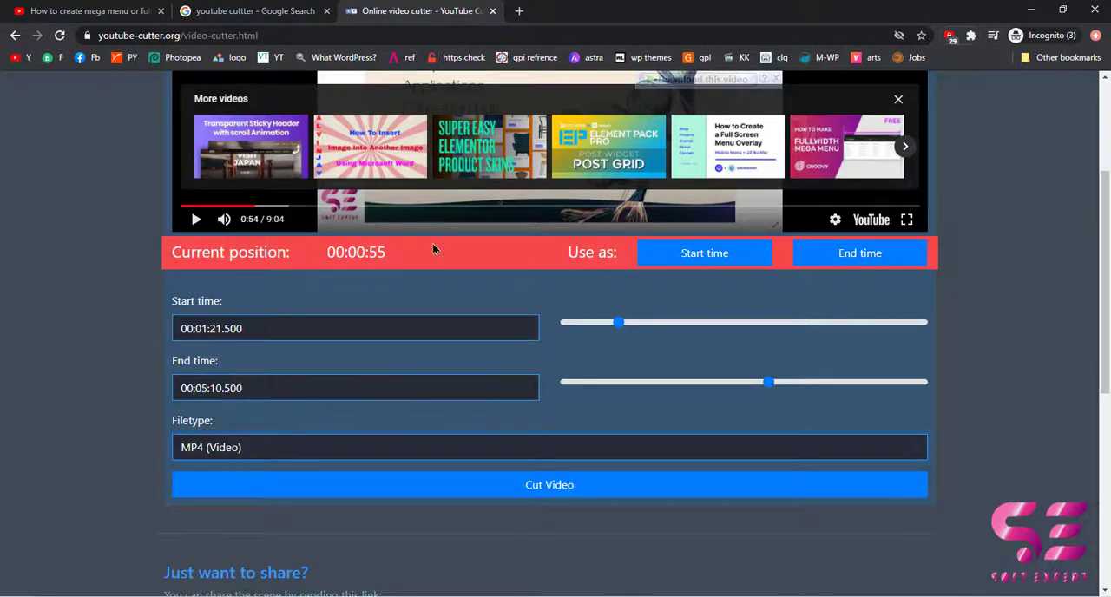
{"action": "mouse_move", "coordinate": [340, 466]}
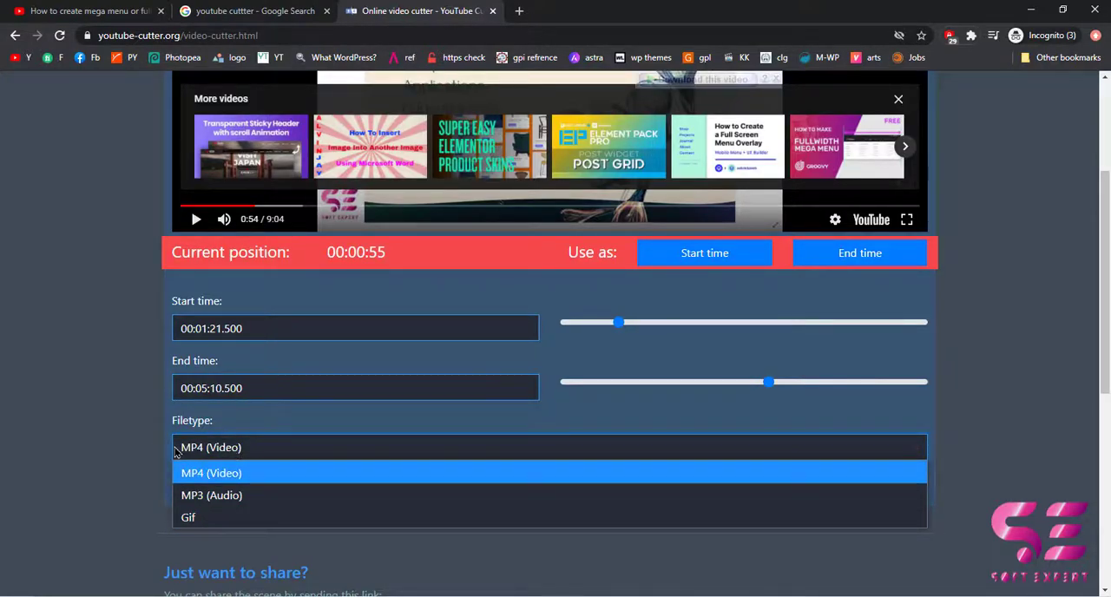
{"action": "left_click", "coordinate": [211, 473]}
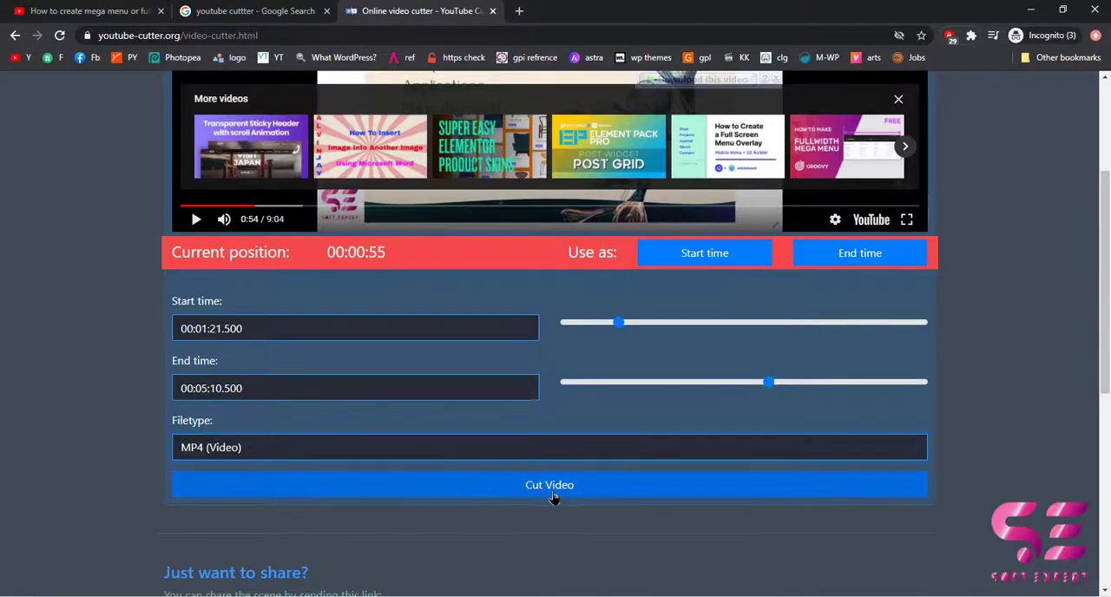
{"action": "left_click", "coordinate": [549, 485]}
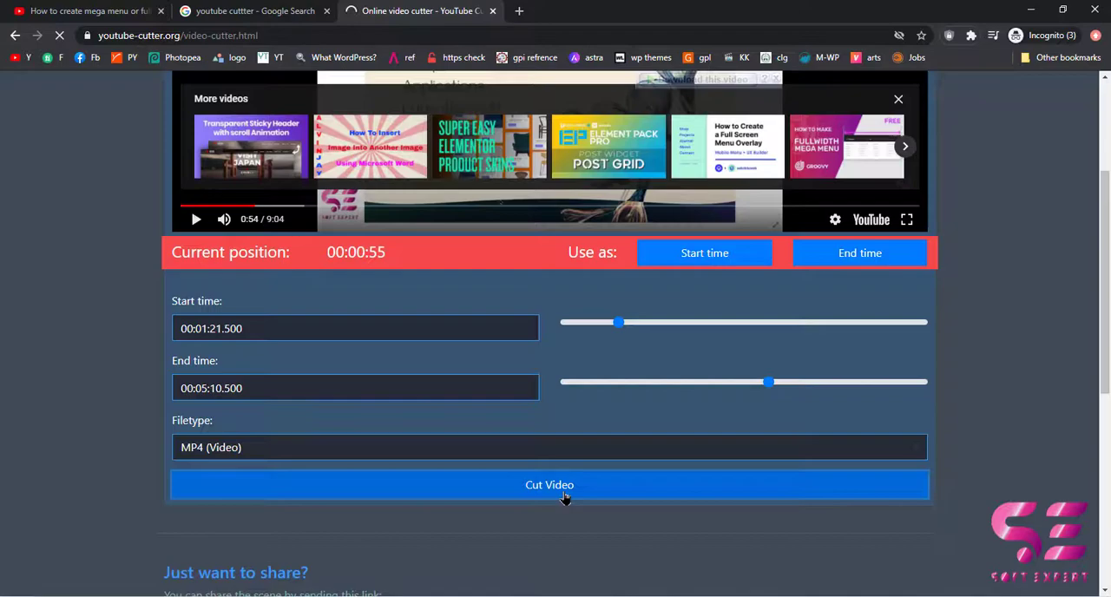
- Wait on the Download your scene page while the cut scene is prepared
{"action": "left_click", "coordinate": [550, 486]}
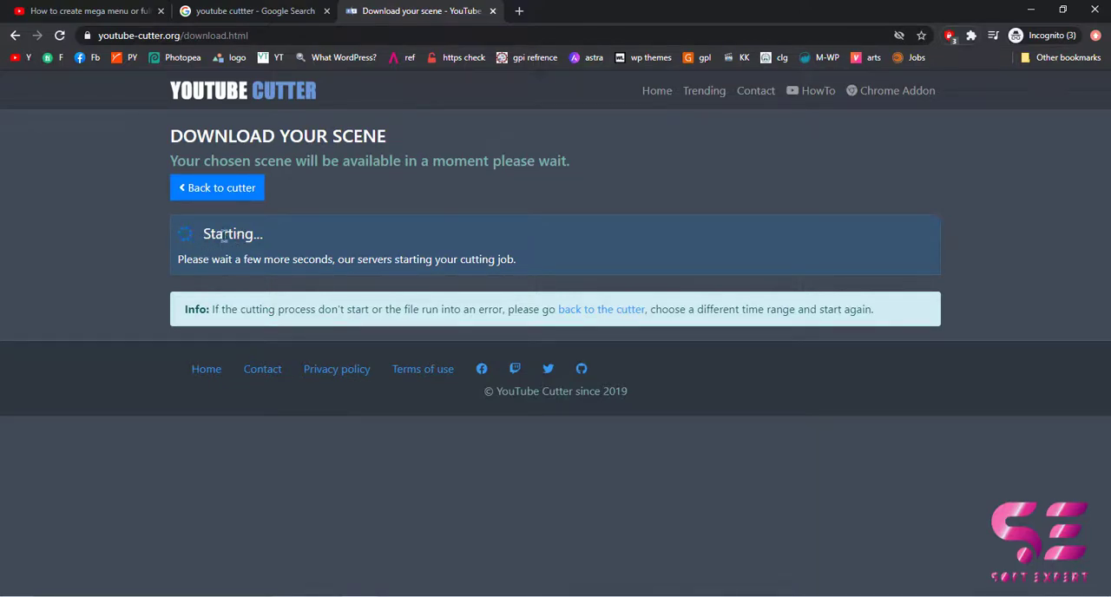
{"action": "mouse_move", "coordinate": [281, 255]}
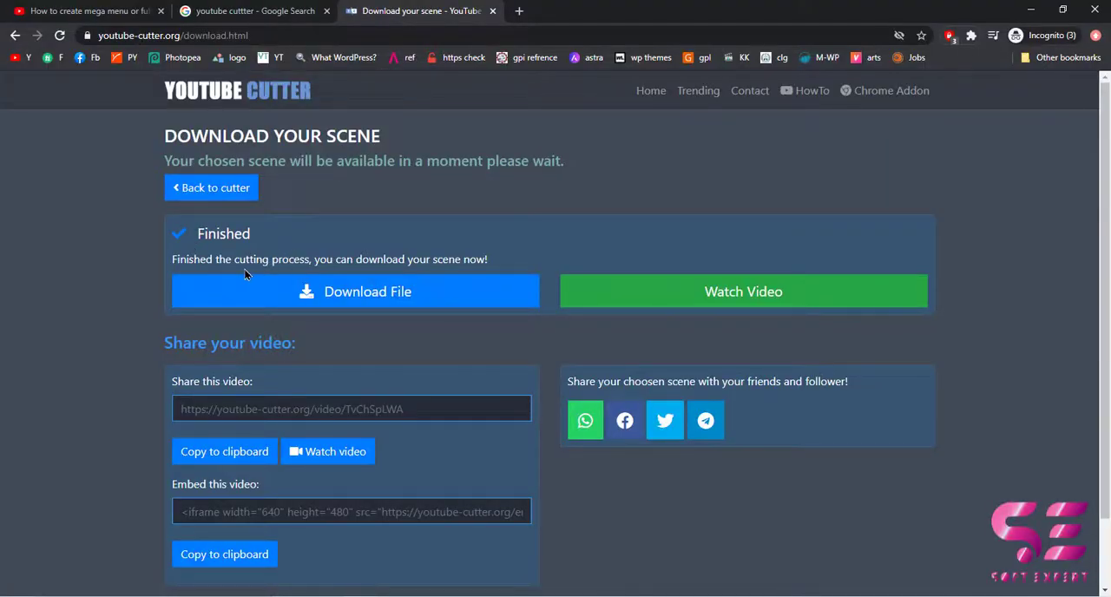
{"action": "mouse_move", "coordinate": [641, 309]}
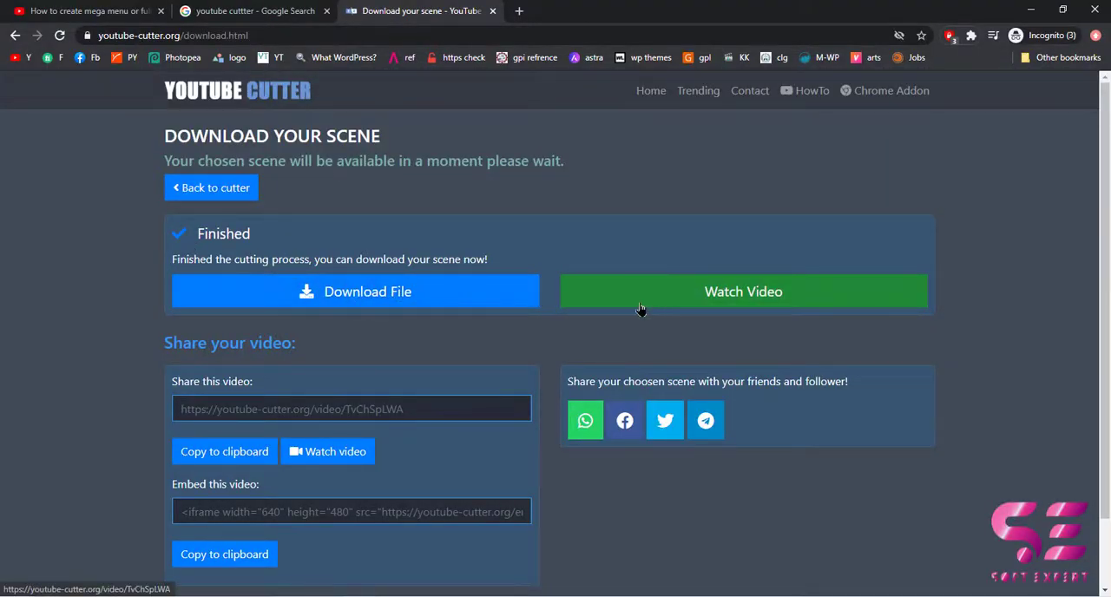
{"action": "mouse_move", "coordinate": [346, 303]}
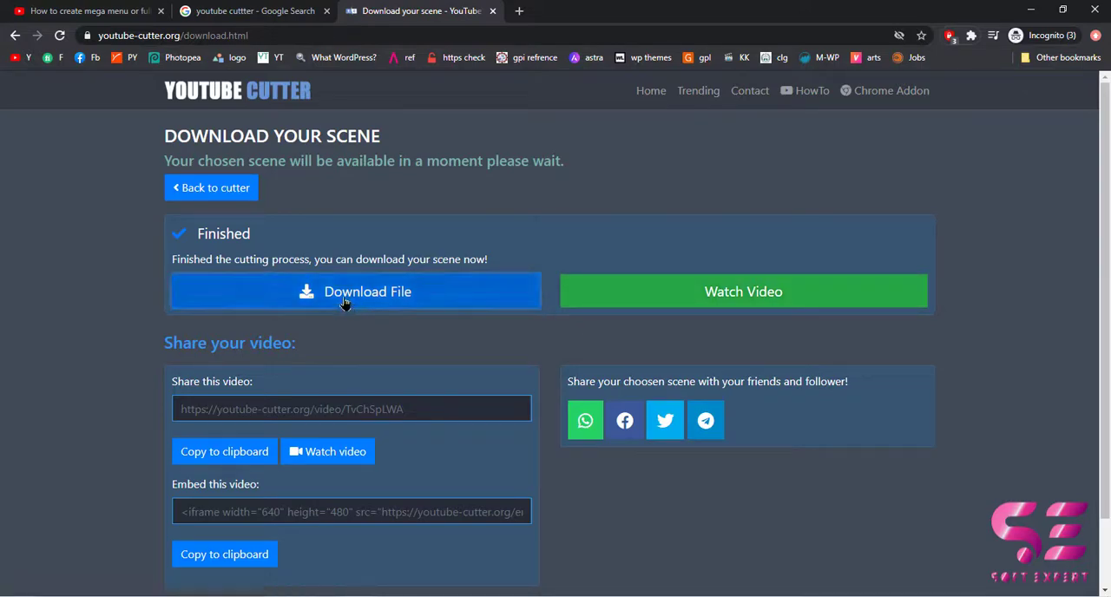
- Download the 9.66 MB MP4 scene with IDM, saving it to the Desktop
{"action": "left_click", "coordinate": [355, 290]}
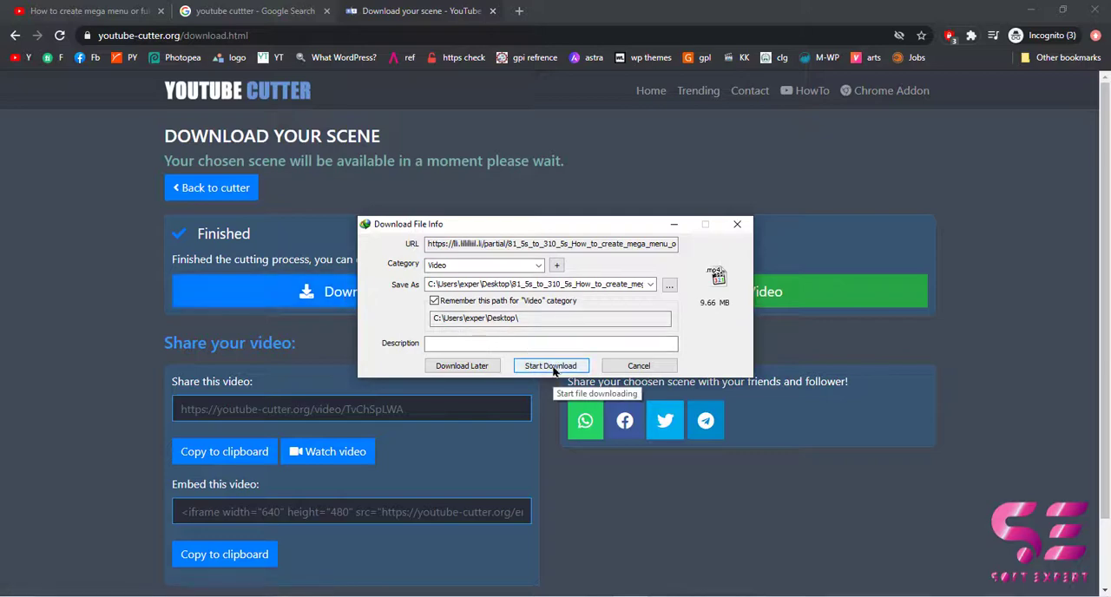
{"action": "left_click", "coordinate": [551, 365]}
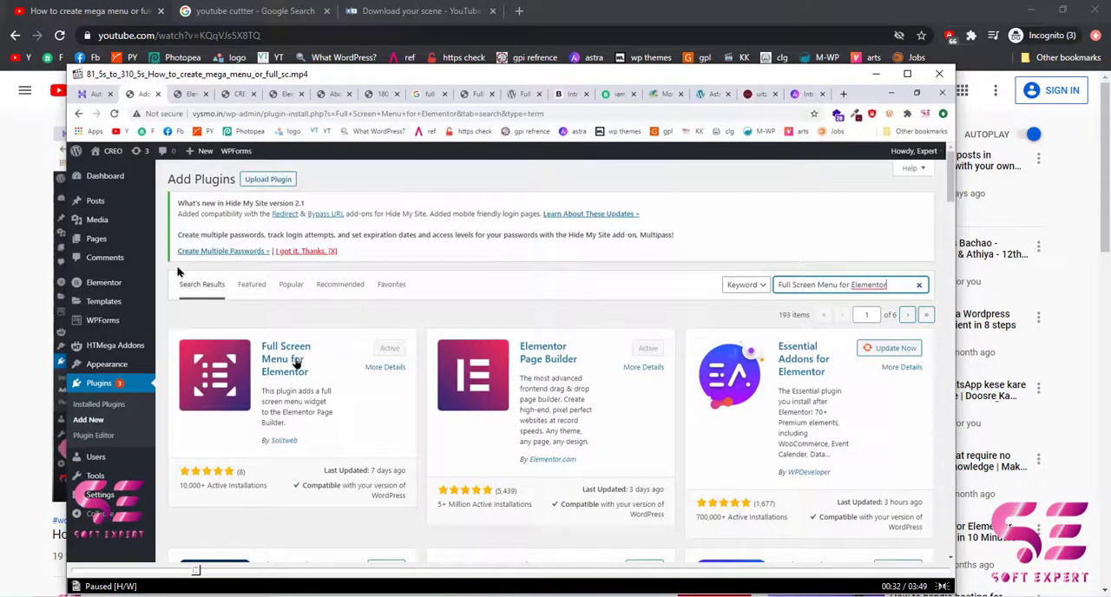
{"action": "mouse_move", "coordinate": [223, 388]}
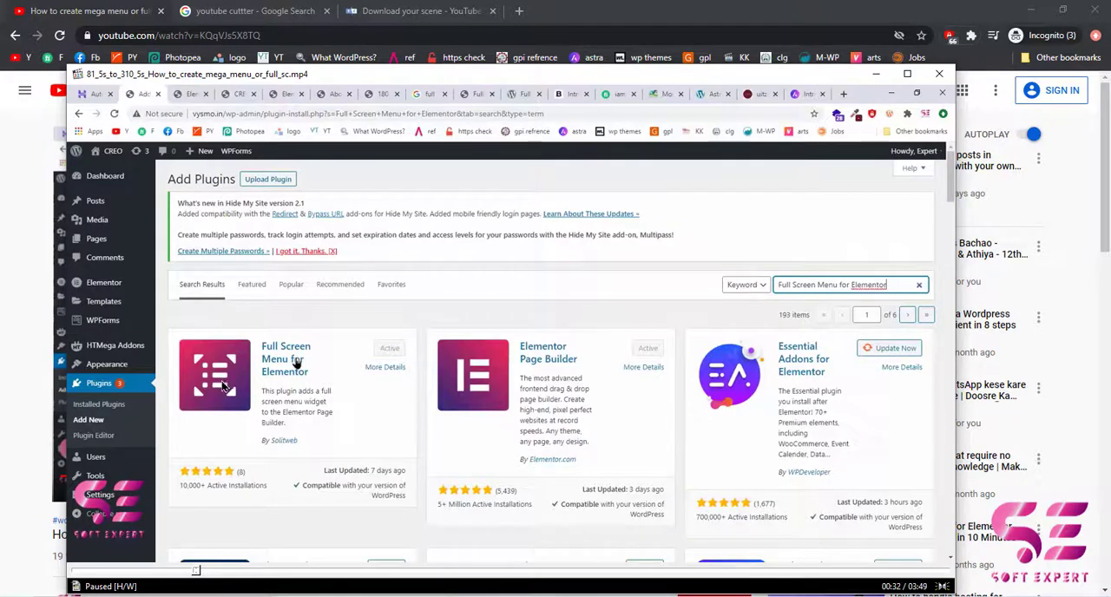
{"action": "mouse_move", "coordinate": [373, 288]}
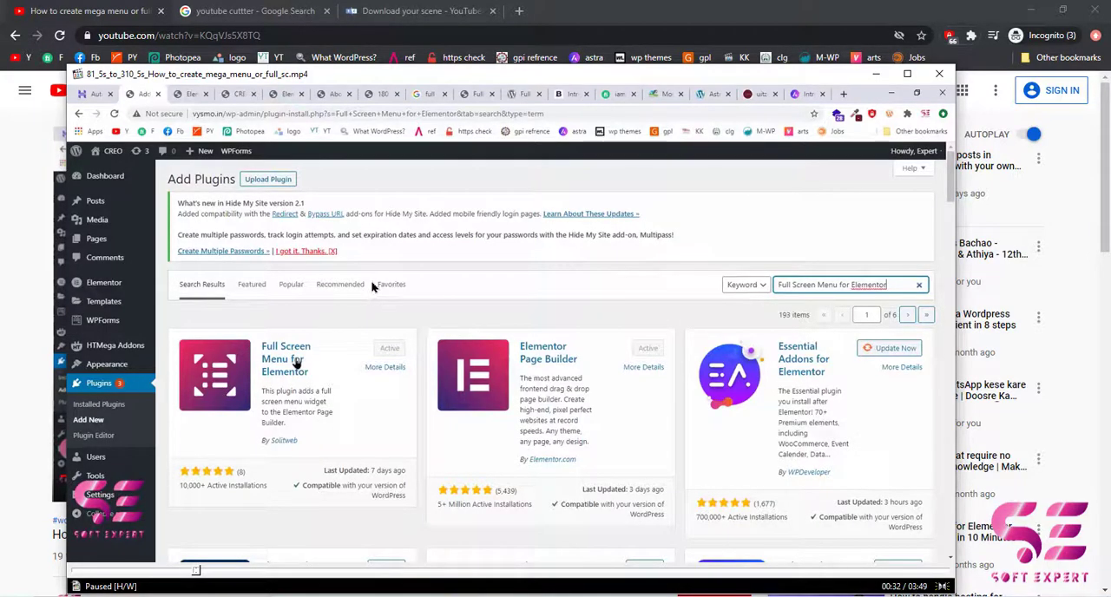
{"action": "mouse_move", "coordinate": [365, 287]}
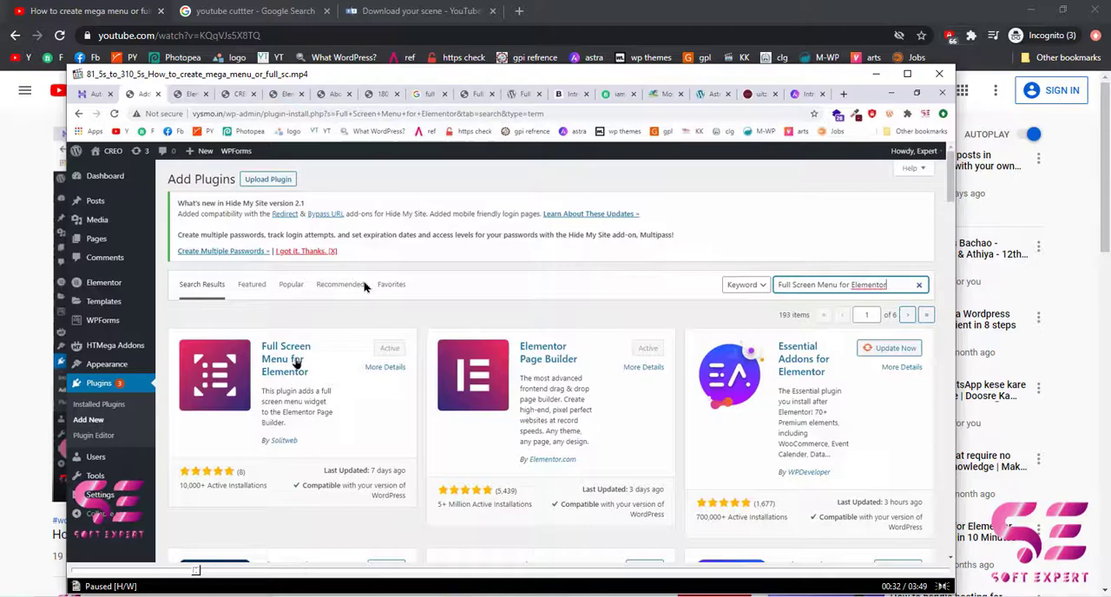